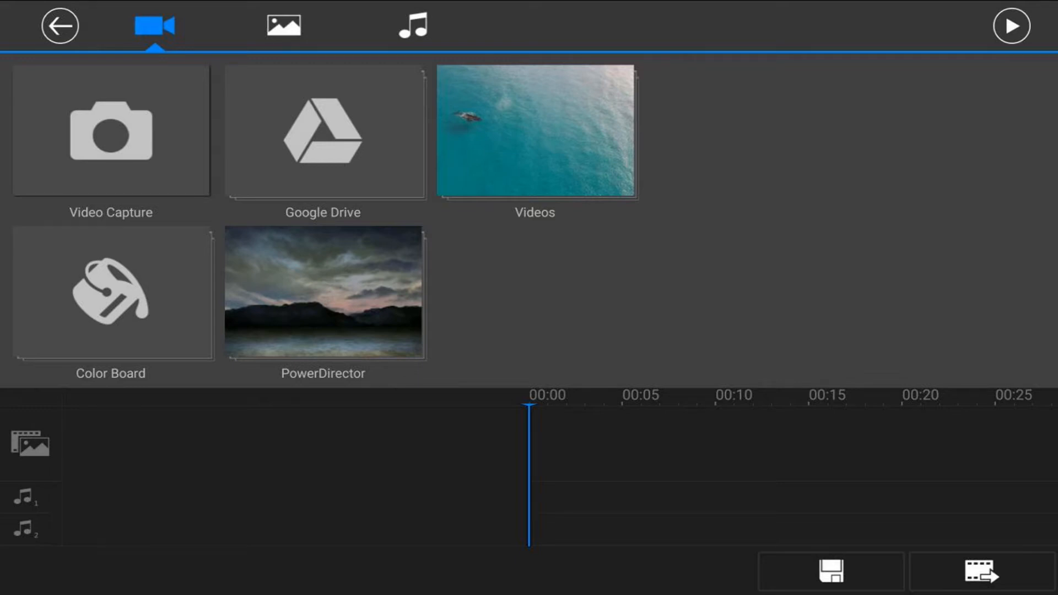
# Add Coffee - 32641.mp4 from the Videos folder to the main video track.
pyautogui.click(534, 131)
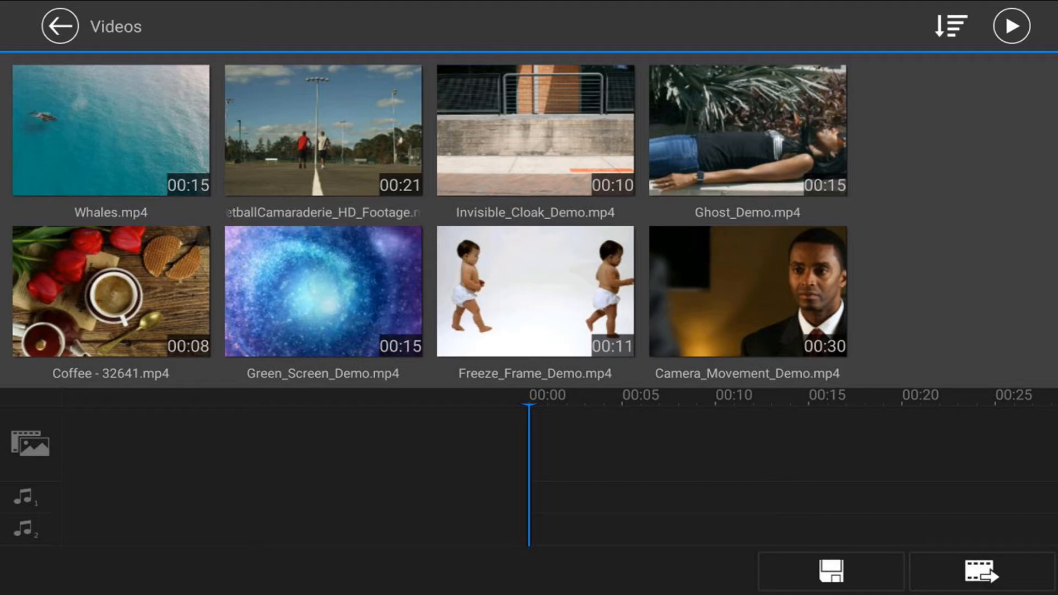
pyautogui.click(111, 291)
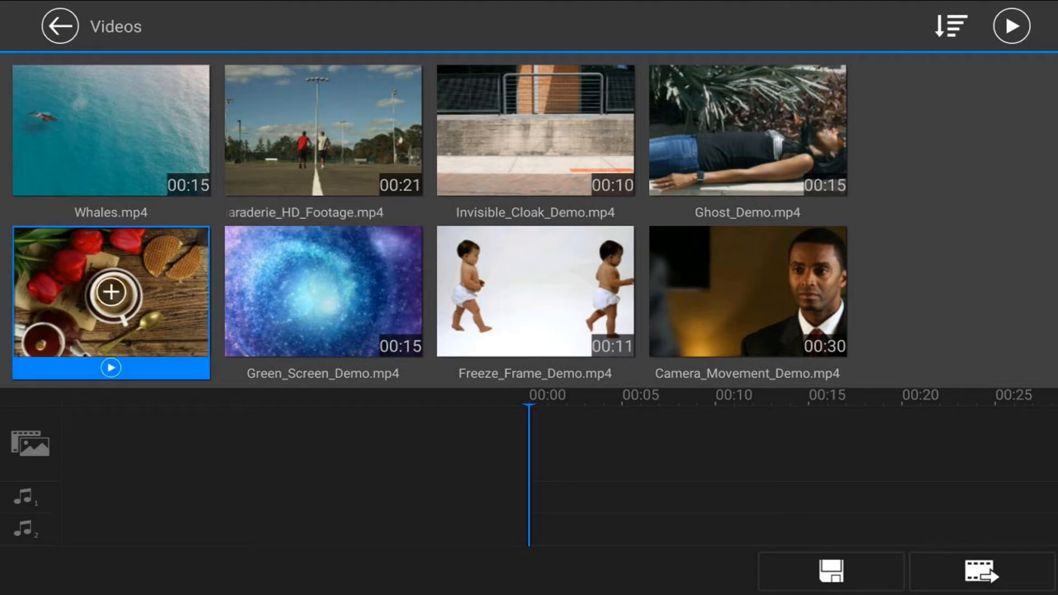
pyautogui.click(112, 292)
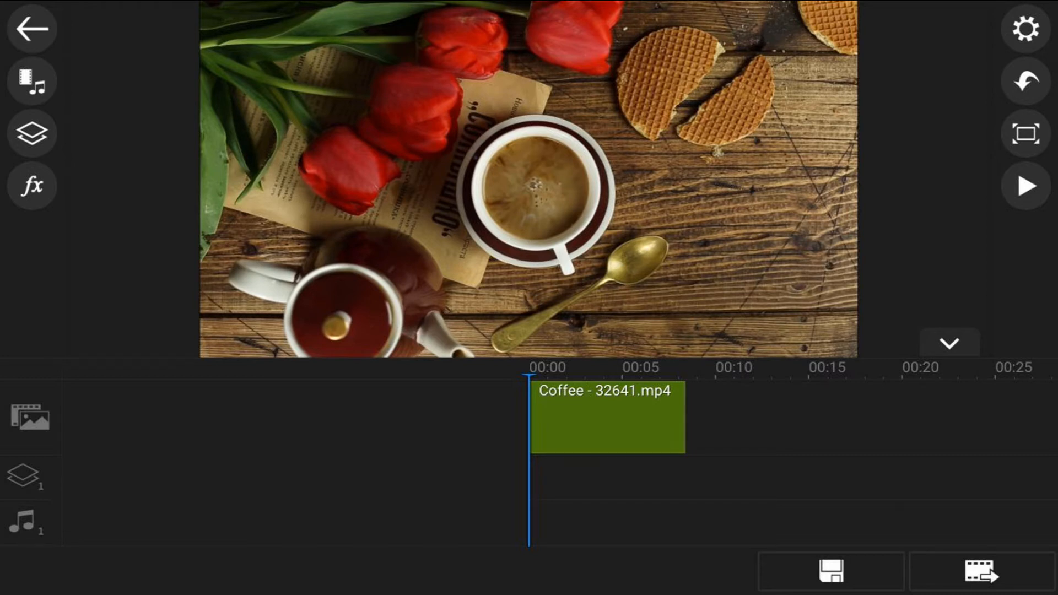
# Start adding a Video layer and browse the Videos folder for Whales.mp4.
pyautogui.click(31, 133)
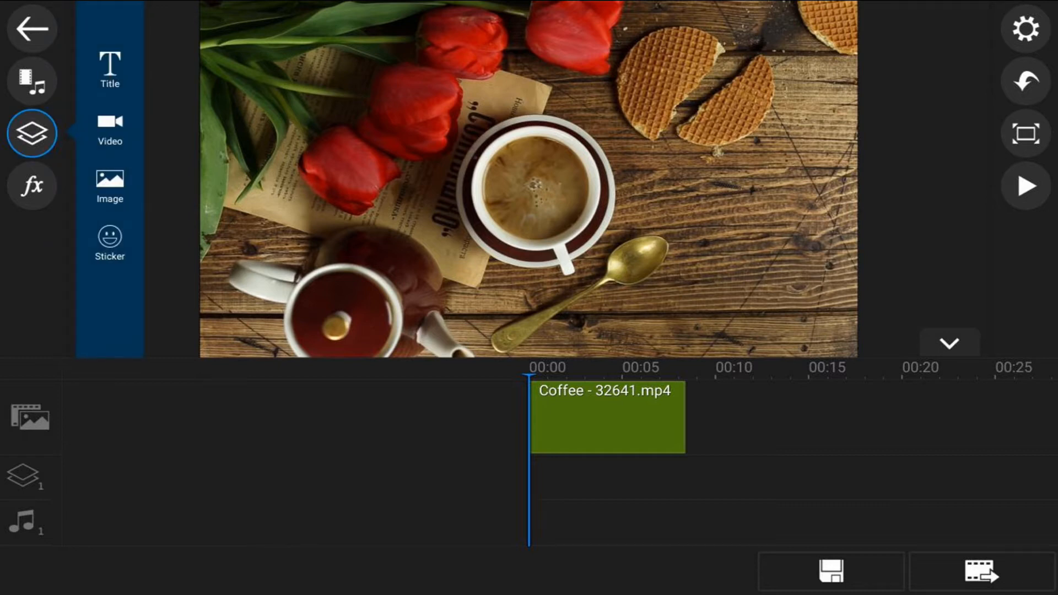
pyautogui.click(109, 129)
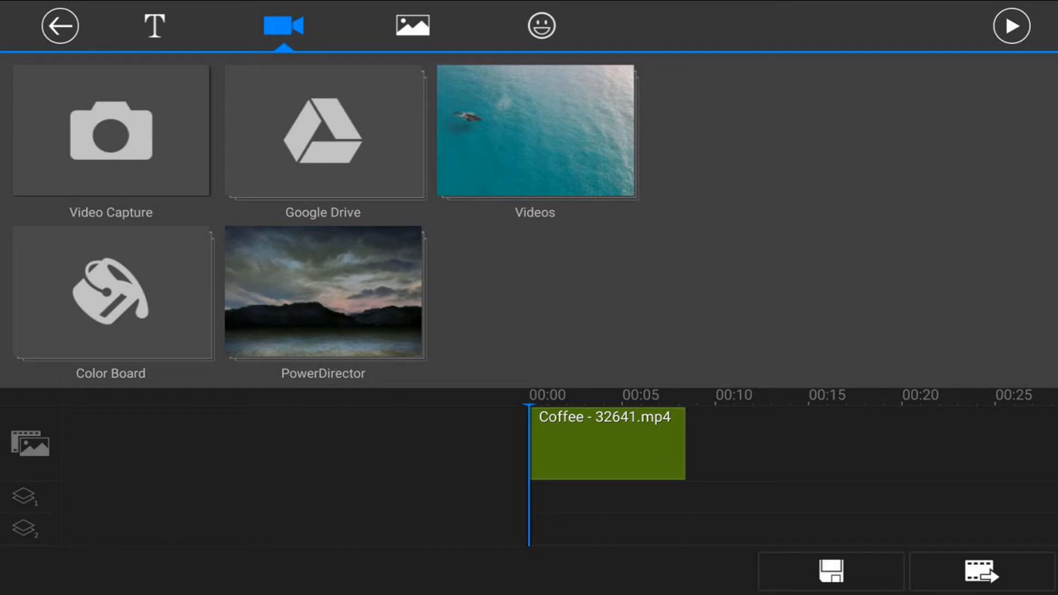
pyautogui.click(534, 131)
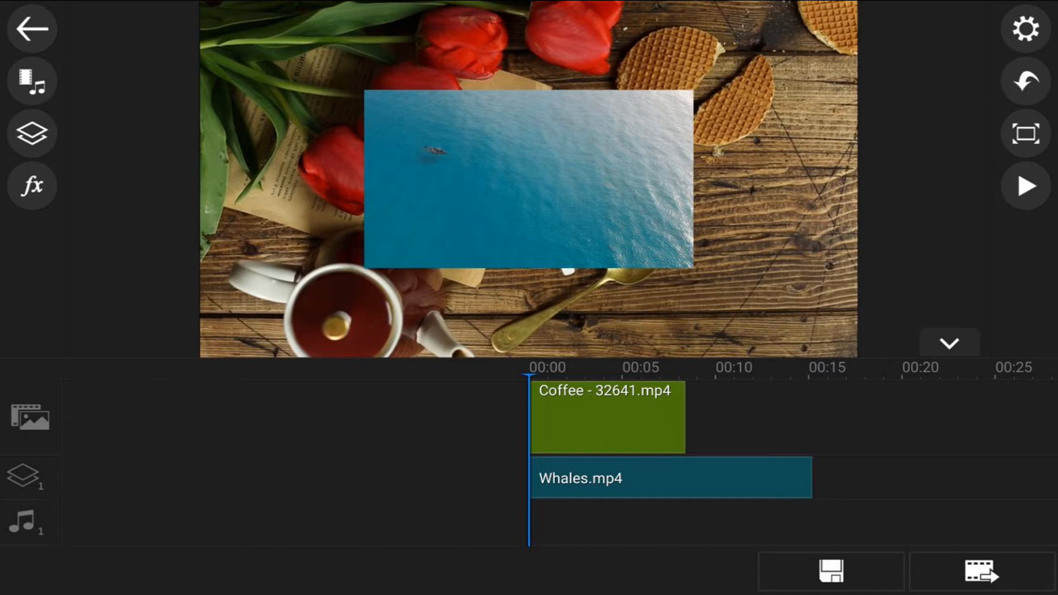
# Select the Whales.mp4 clip on the overlay track.
pyautogui.click(668, 478)
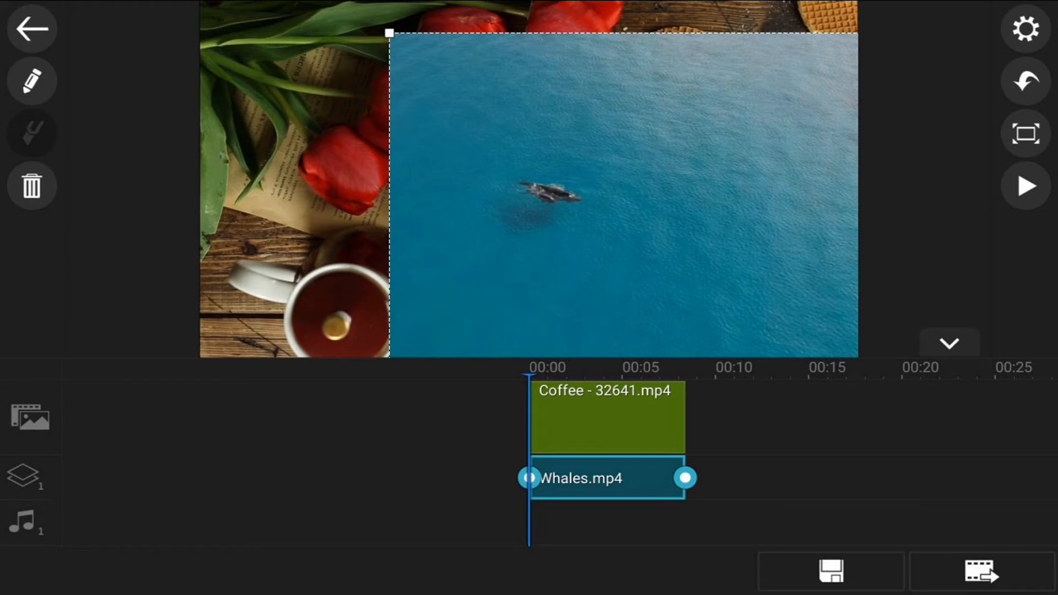
# Apply a circle mask shape to the Whales overlay via Edit > Mask.
pyautogui.click(31, 83)
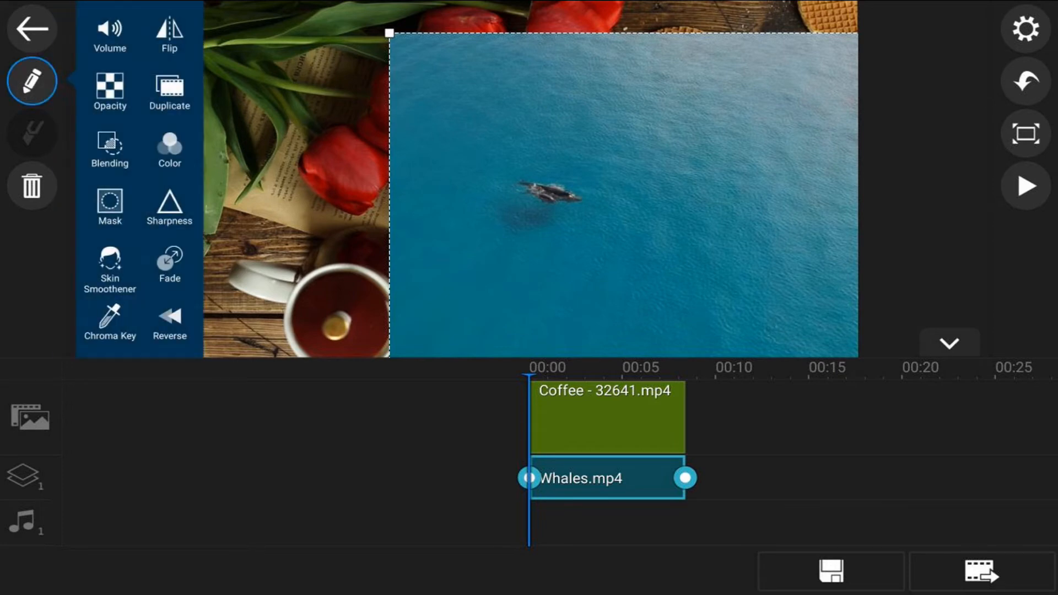
pyautogui.click(109, 207)
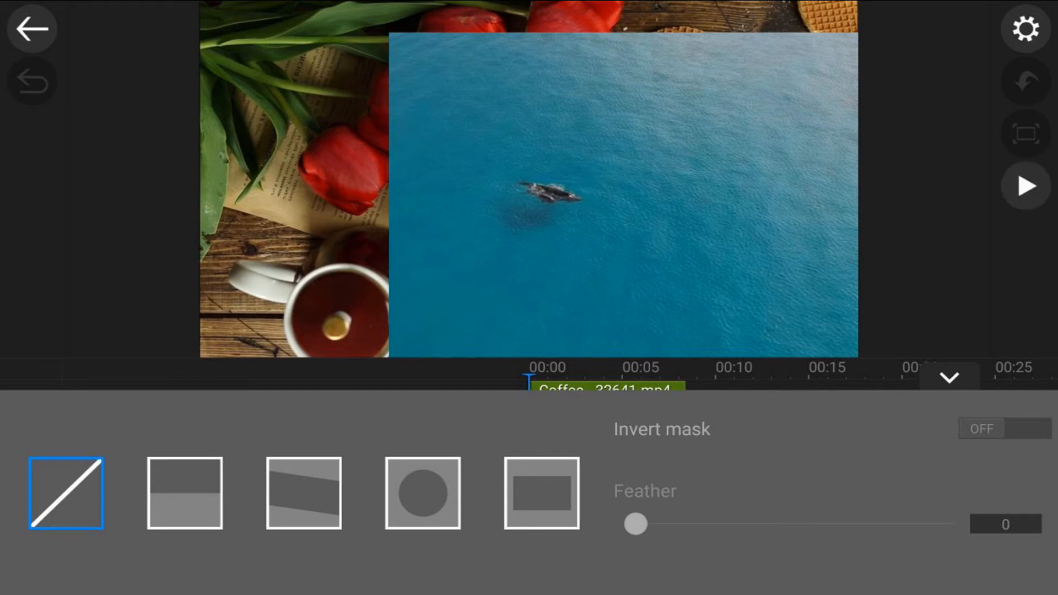
pyautogui.click(421, 493)
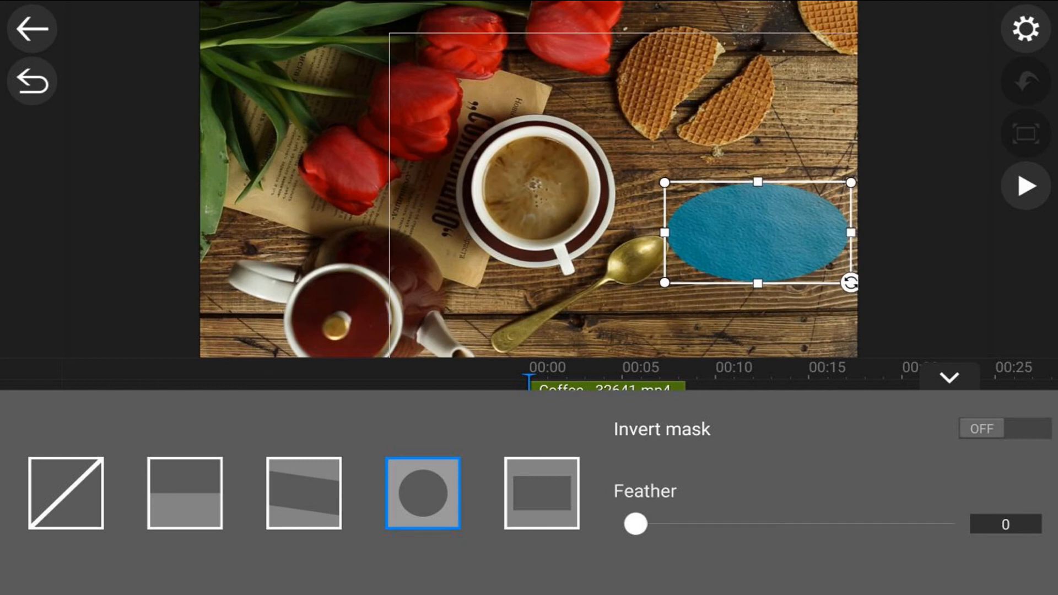
# Resize the mask into a circle positioned inside the coffee cup.
pyautogui.moveTo(756, 232); pyautogui.dragTo(571, 186)
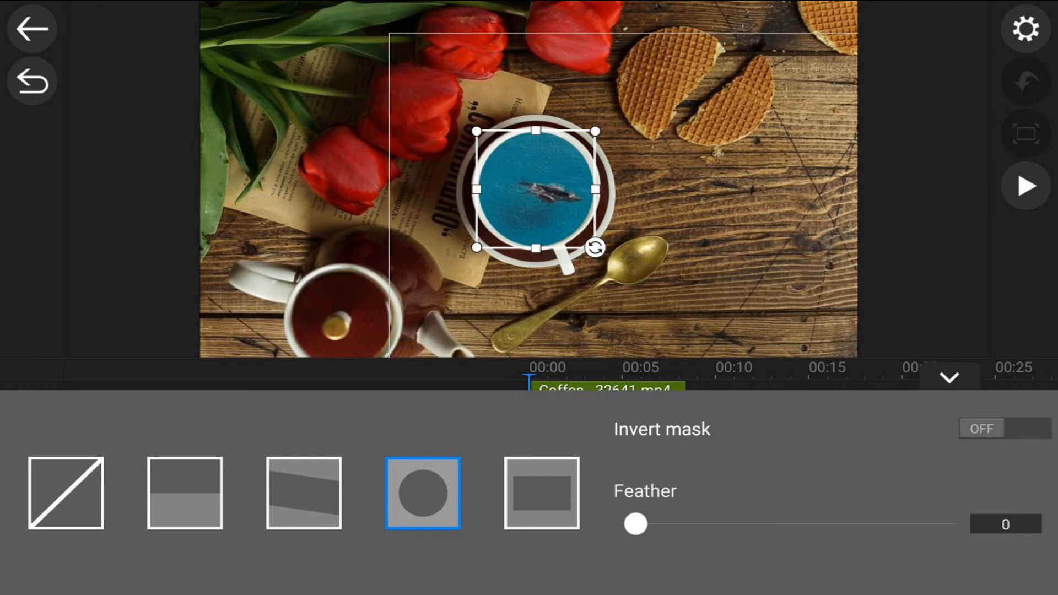
# Set the mask Feather to about 7, fit the circle to the cup, and play the result.
pyautogui.moveTo(629, 526); pyautogui.dragTo(646, 525)
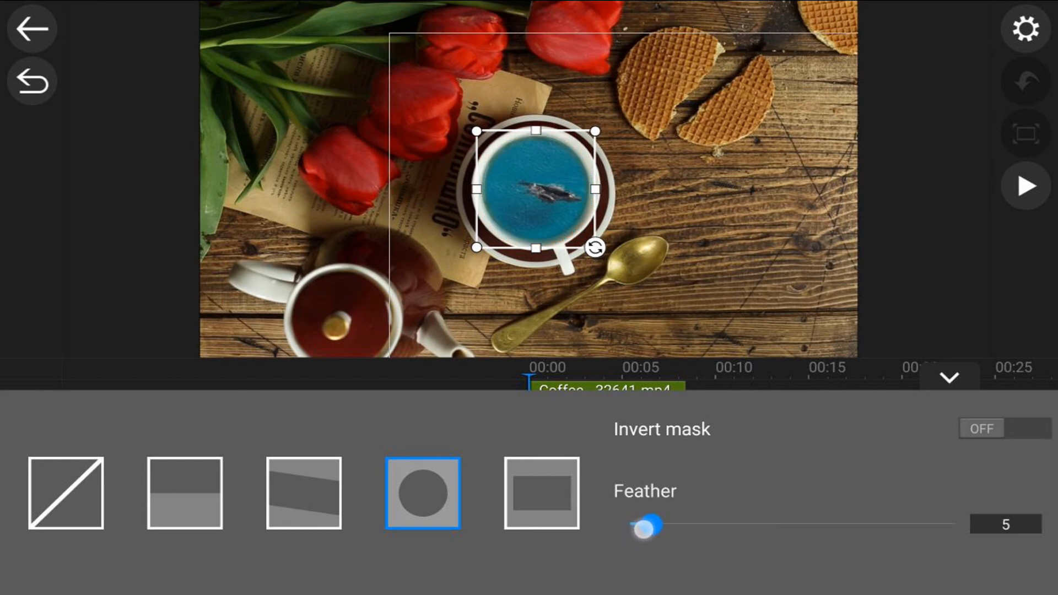
pyautogui.moveTo(641, 525); pyautogui.dragTo(658, 526)
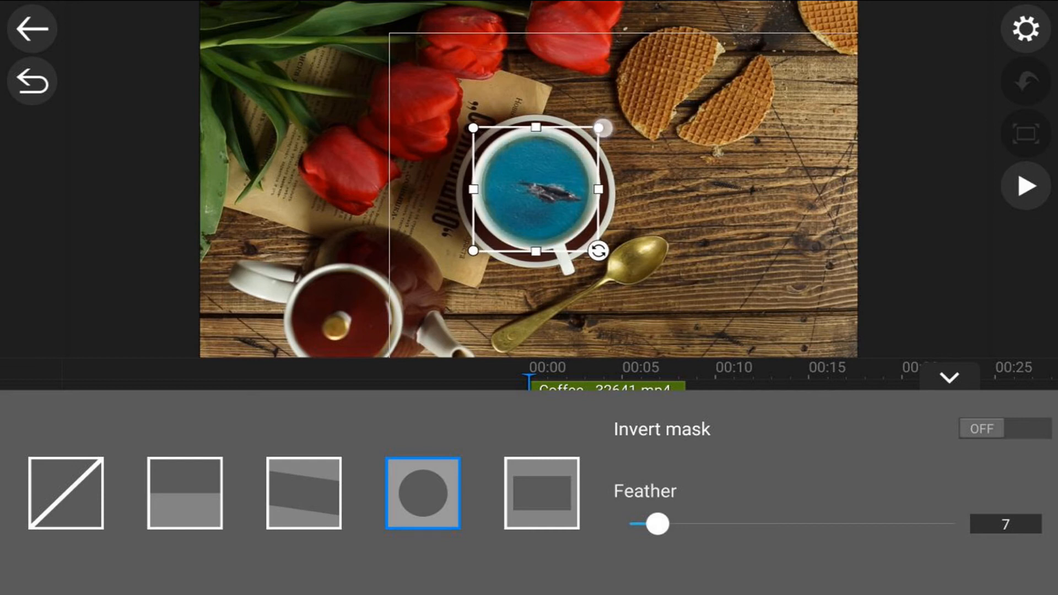
pyautogui.moveTo(604, 126); pyautogui.dragTo(604, 129)
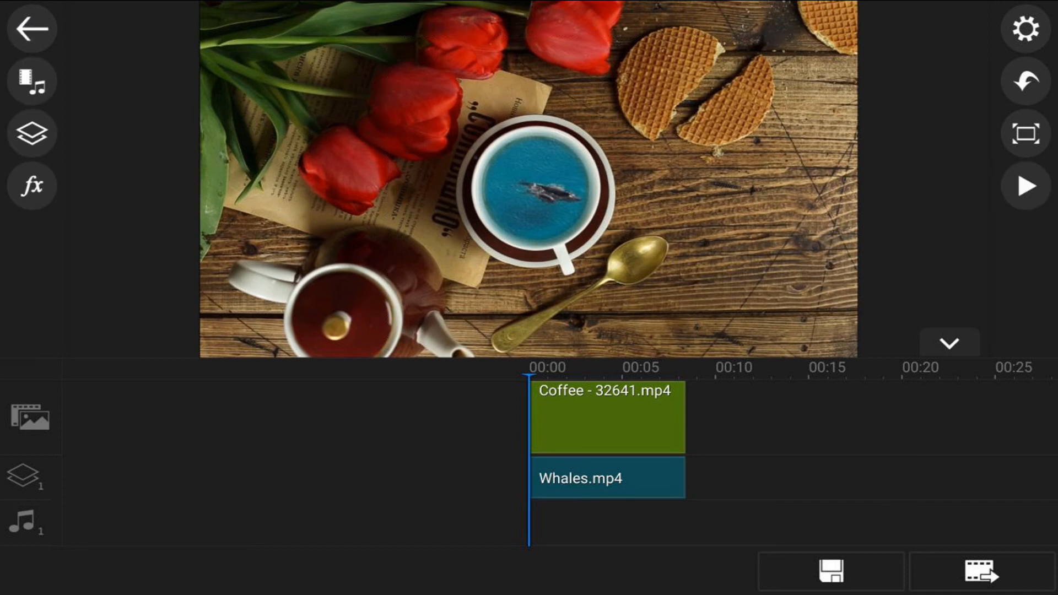
pyautogui.click(1025, 187)
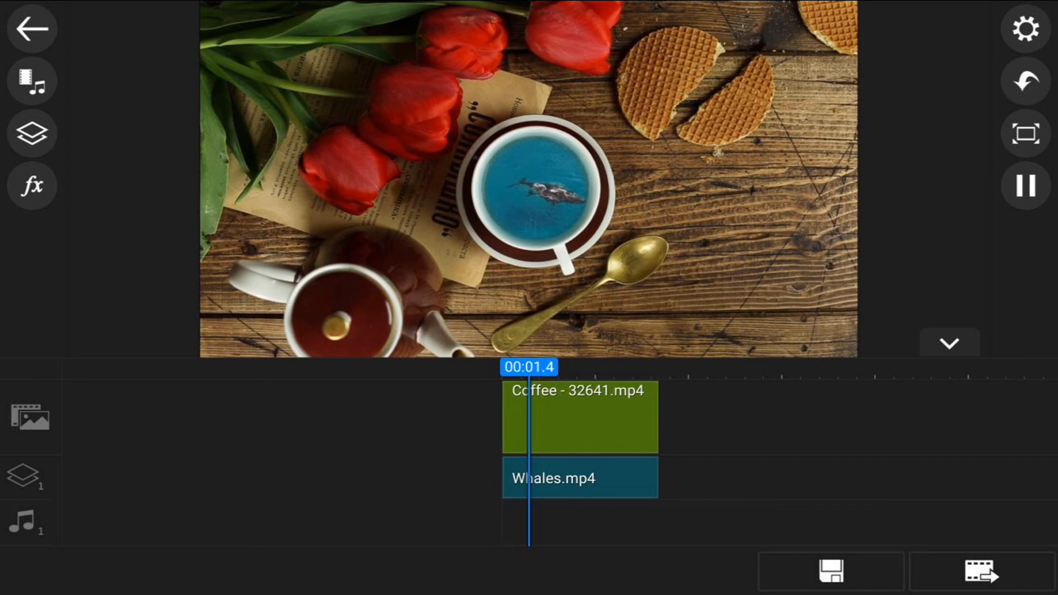